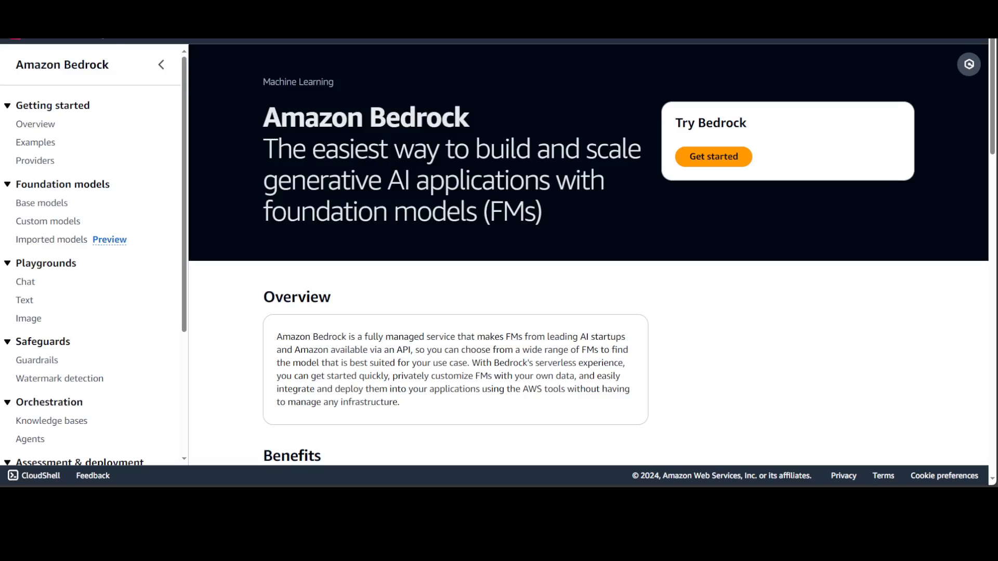
pyautogui.scroll(-3)
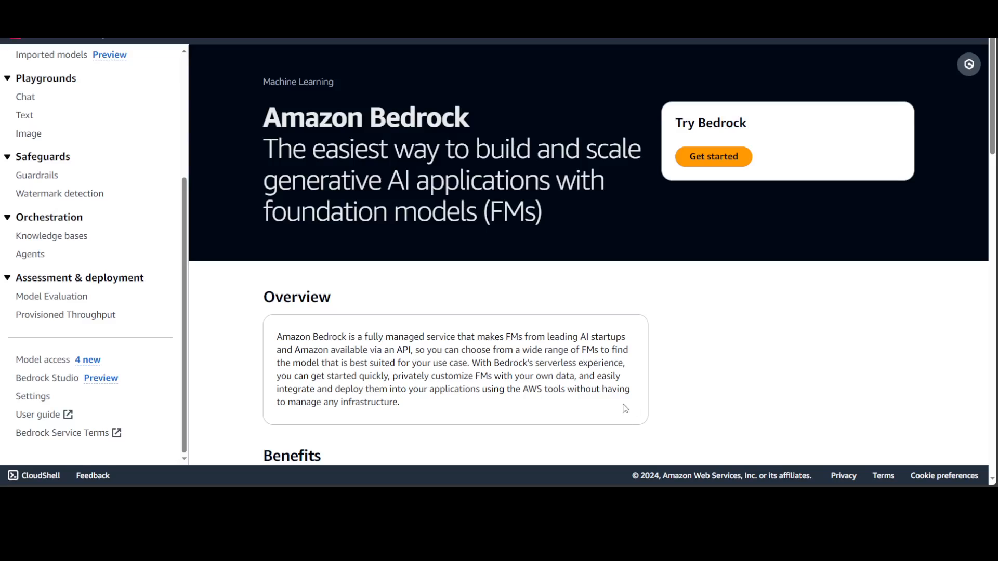
pyautogui.moveTo(559, 311)
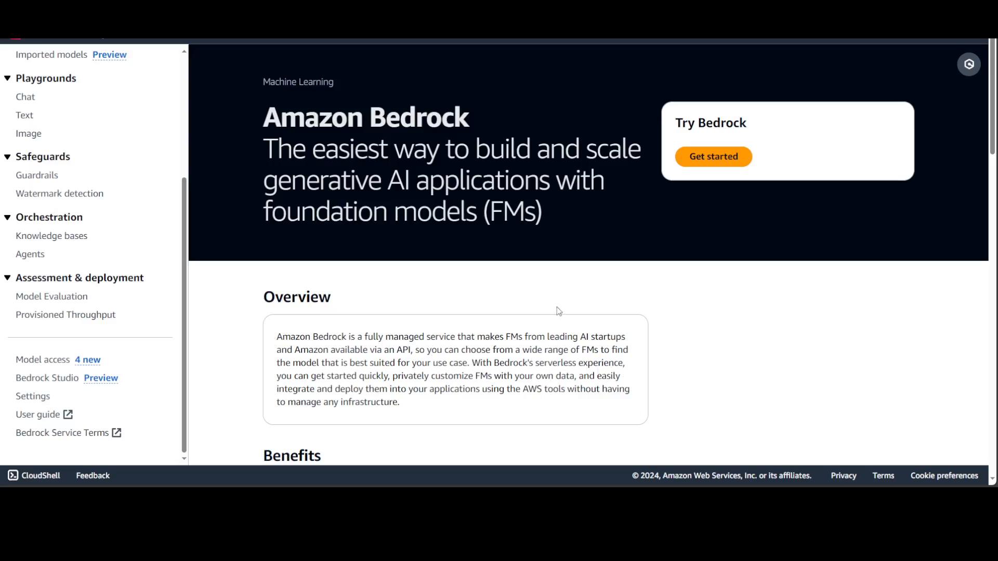
pyautogui.moveTo(502, 266)
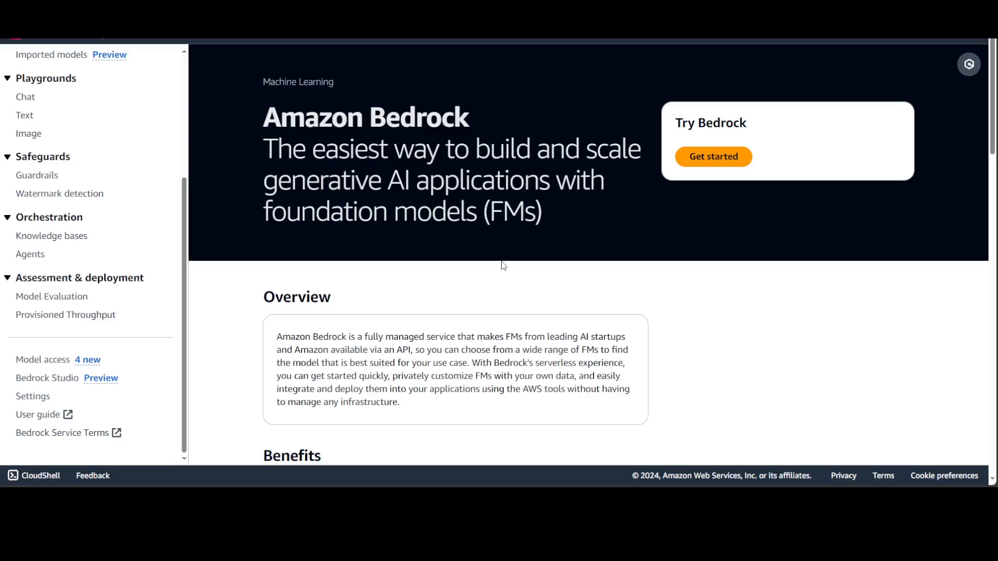
pyautogui.moveTo(498, 266)
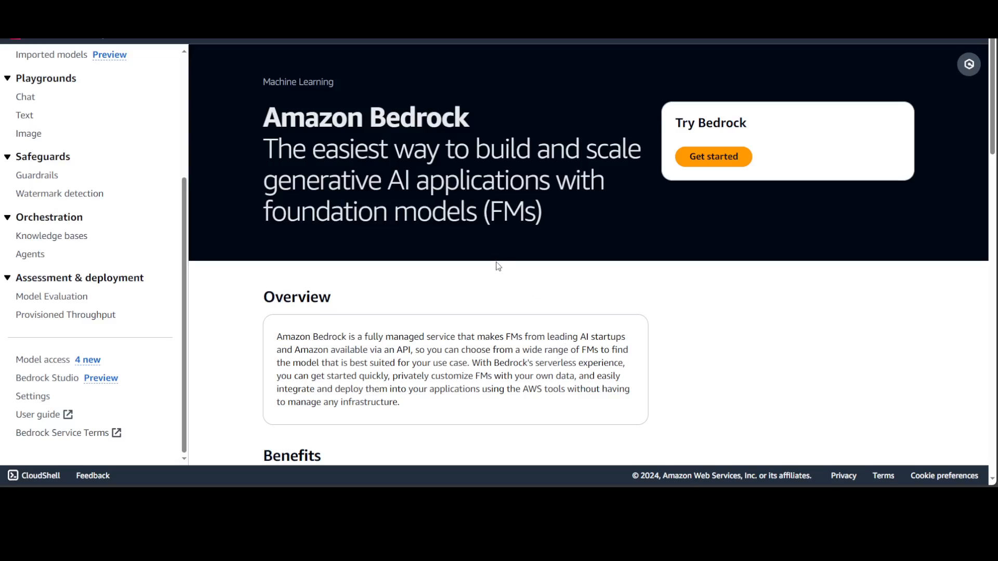